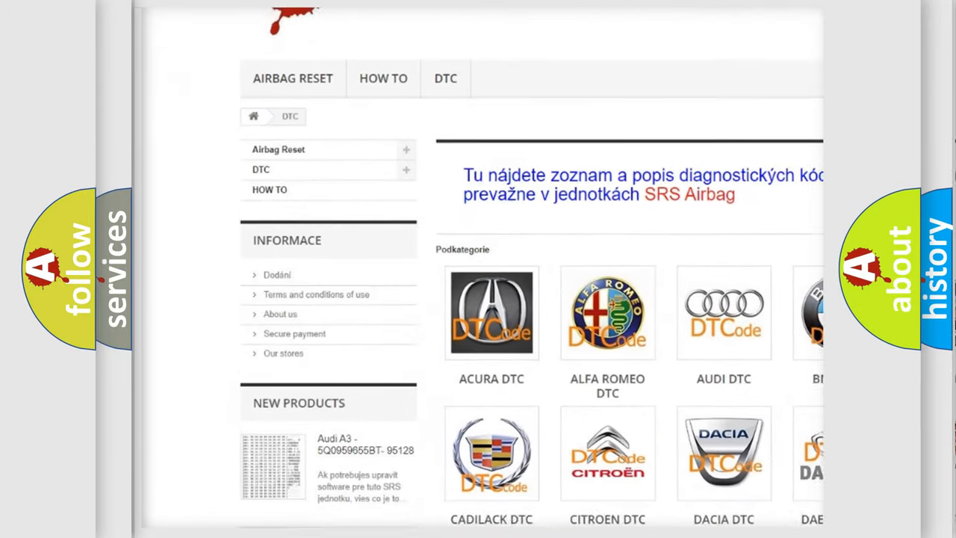
{"action": "scroll", "scroll_direction": "down", "scroll_amount": 3}
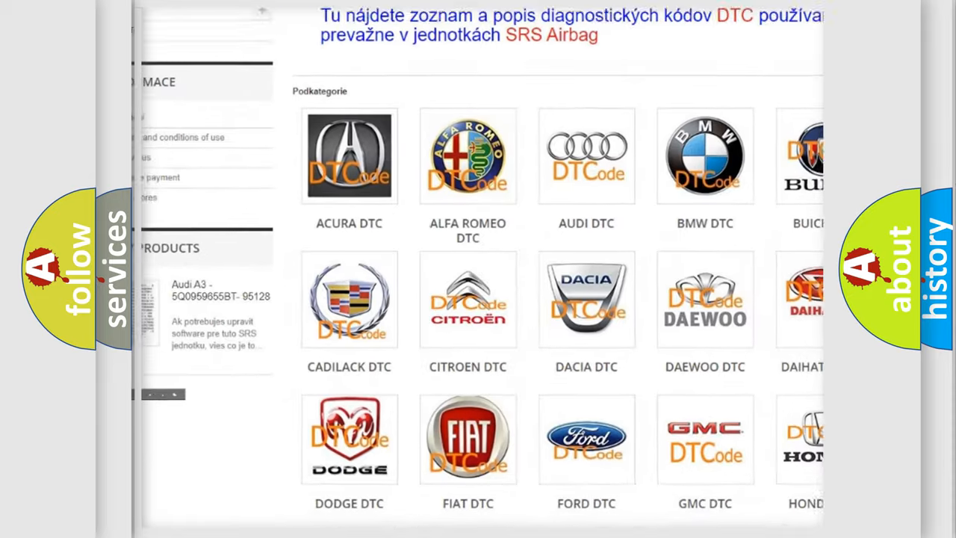
{"action": "scroll", "scroll_direction": "down", "scroll_amount": 3}
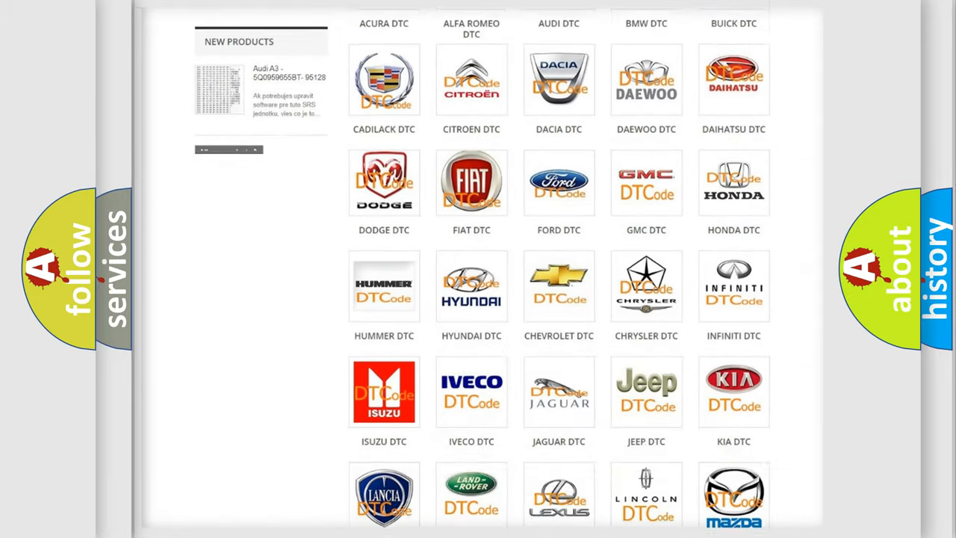
{"action": "scroll", "scroll_direction": "down", "scroll_amount": 3}
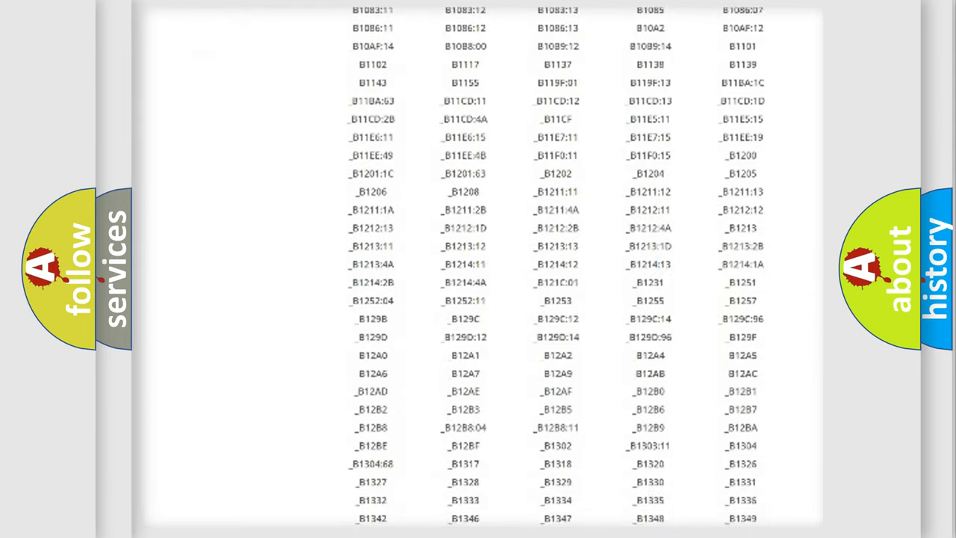
{"action": "scroll", "scroll_direction": "down", "scroll_amount": 3}
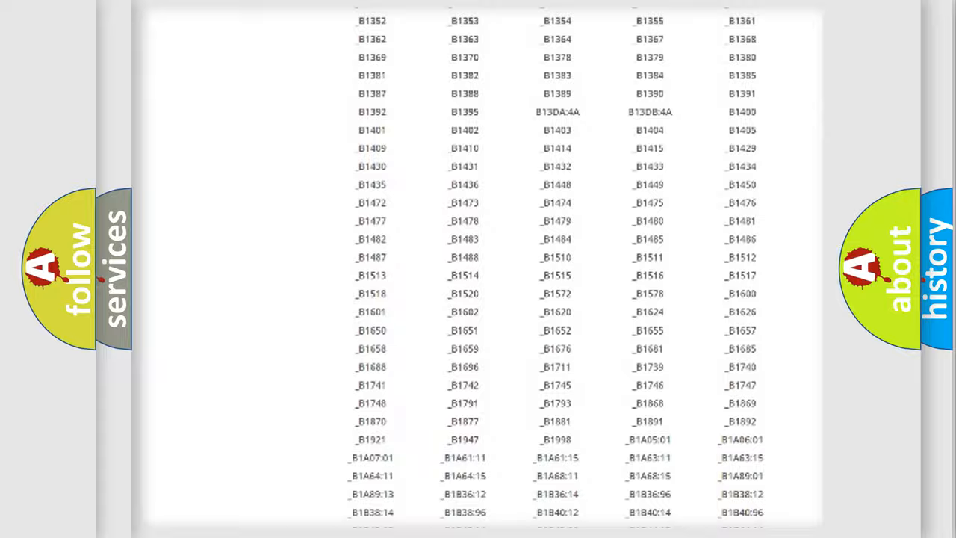